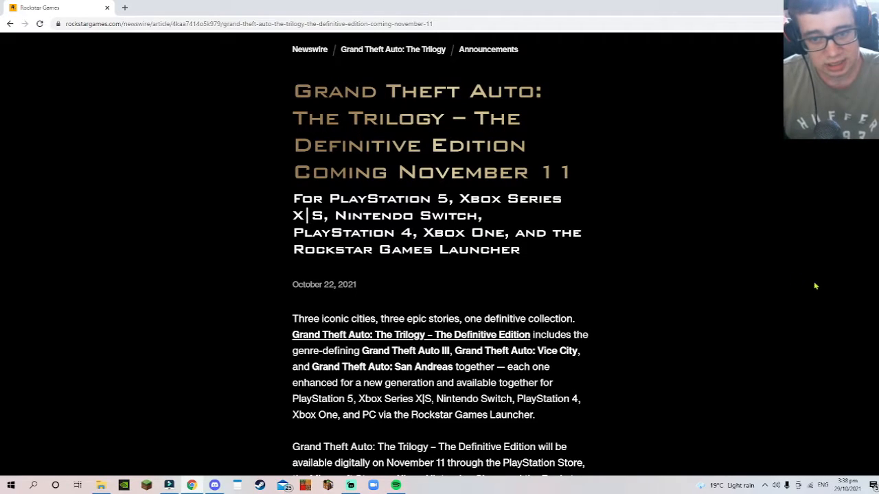
mouse_move(440, 118)
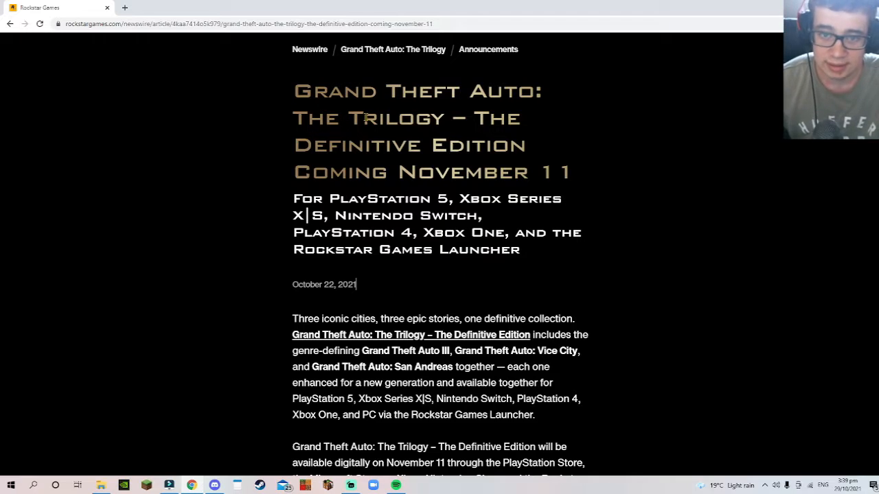
mouse_move(417, 107)
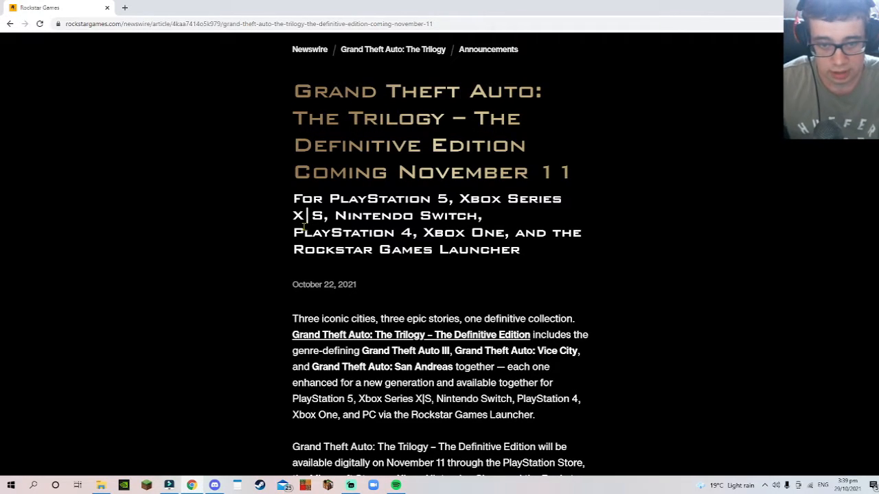
- Highlight the platforms subtitle from PlayStation 5 through the Rockstar Games Launcher
left_click_drag(293, 198, 483, 214)
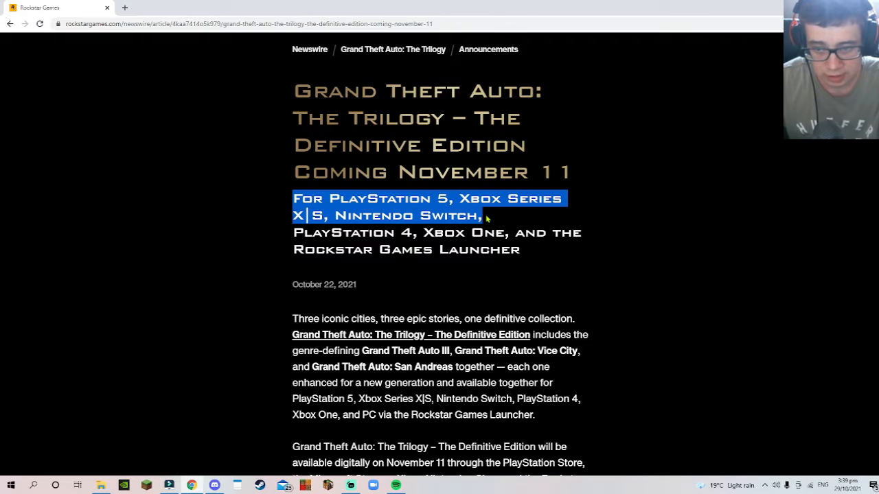
mouse_move(499, 217)
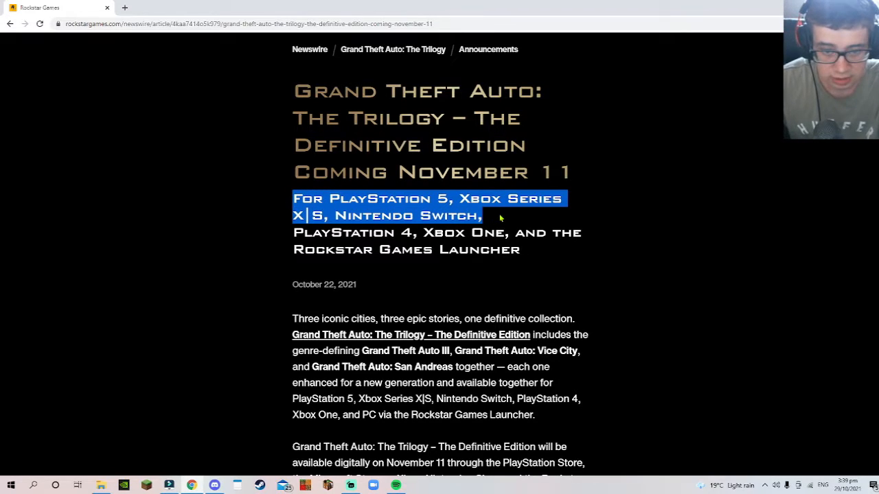
left_click_drag(500, 214, 522, 237)
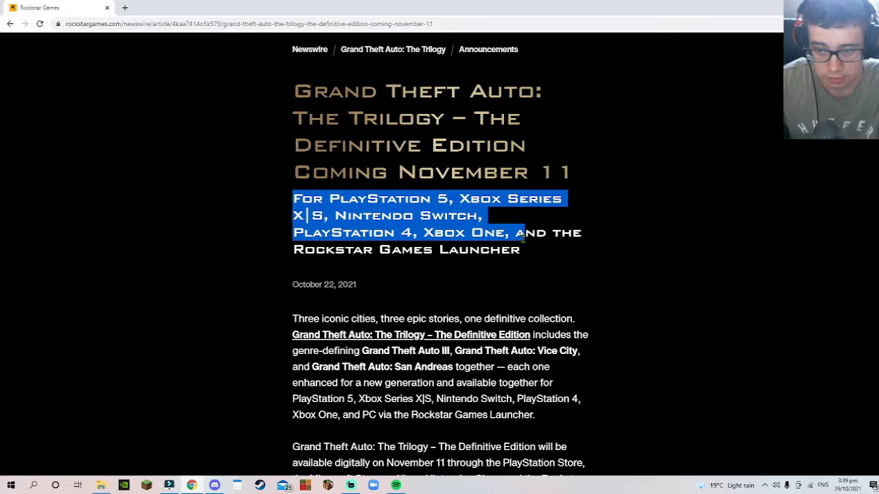
scroll("down", 3)
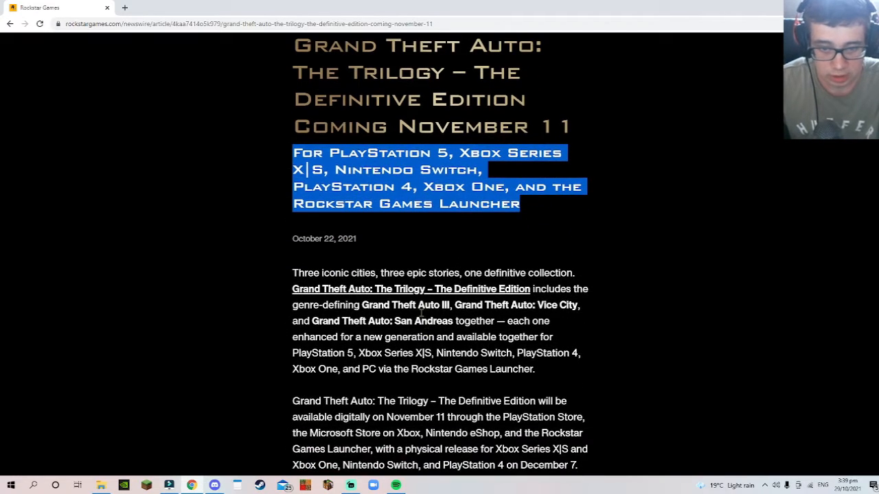
mouse_move(458, 250)
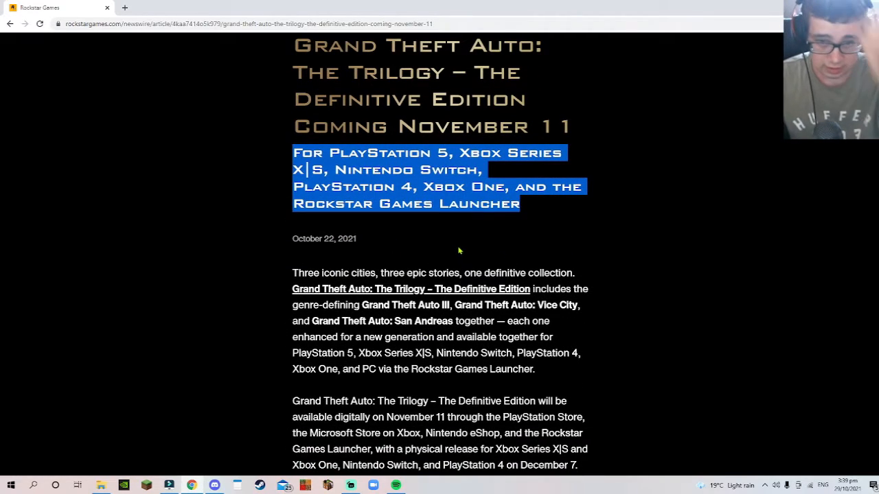
- Highlight the opening paragraph line by line from 'Three iconic cities' through PlayStation 4
double_click(320, 272)
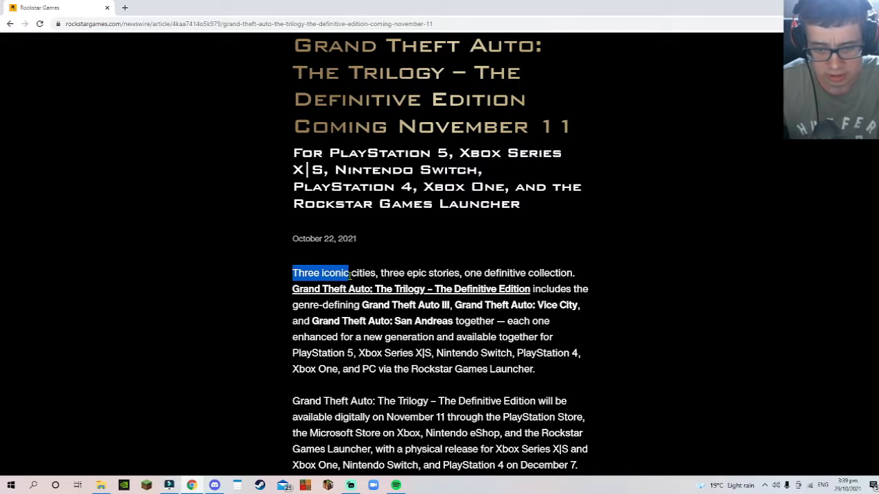
left_click_drag(349, 272, 488, 272)
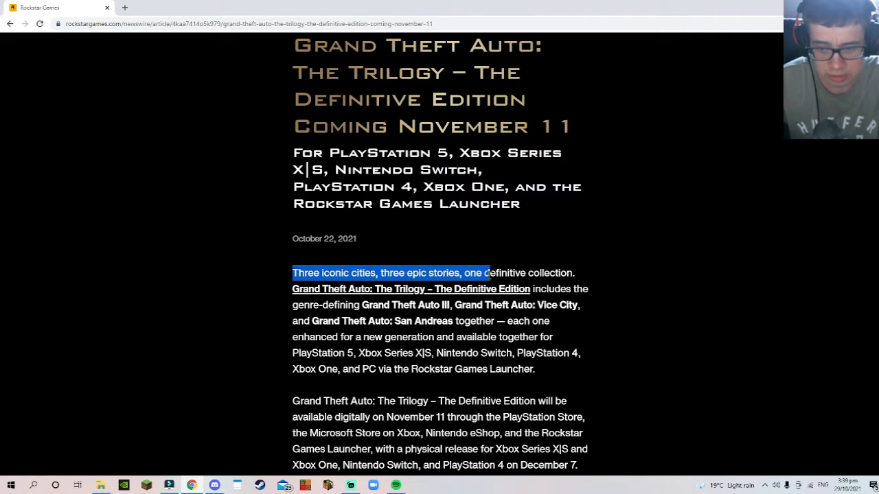
left_click_drag(480, 271, 575, 272)
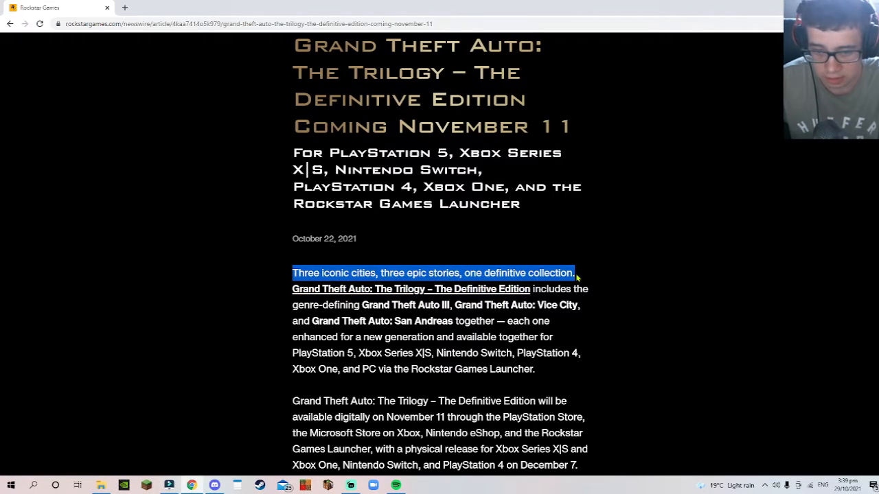
left_click_drag(577, 272, 587, 289)
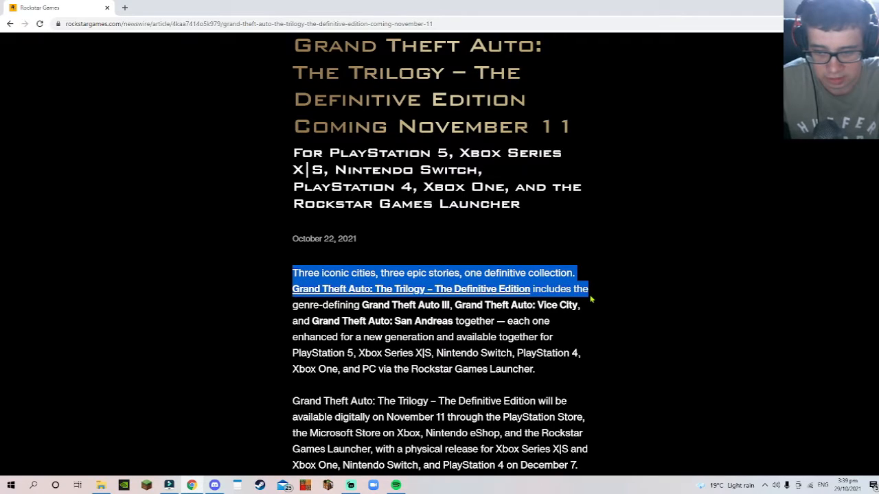
left_click_drag(587, 289, 585, 305)
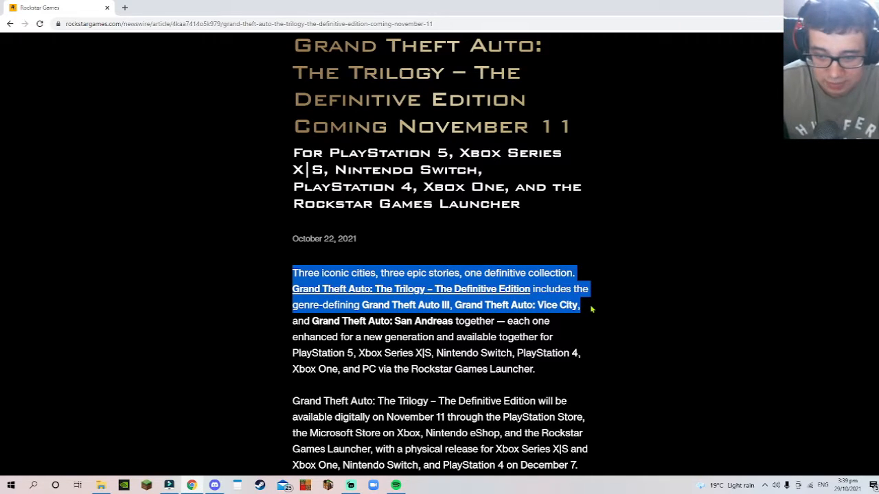
left_click_drag(591, 309, 588, 321)
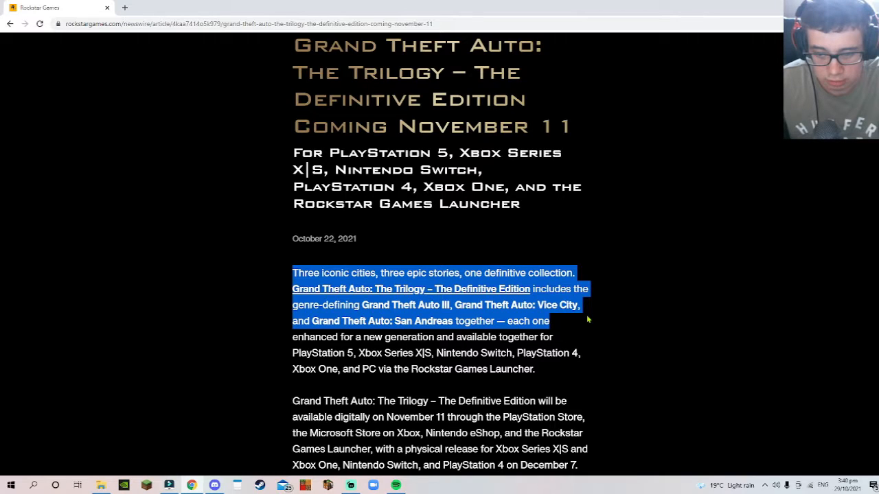
left_click_drag(588, 319, 583, 336)
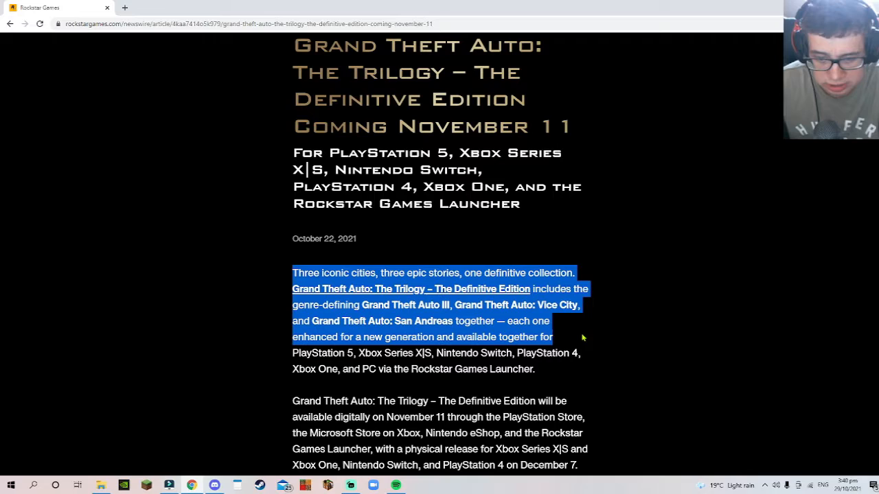
left_click_drag(583, 336, 579, 353)
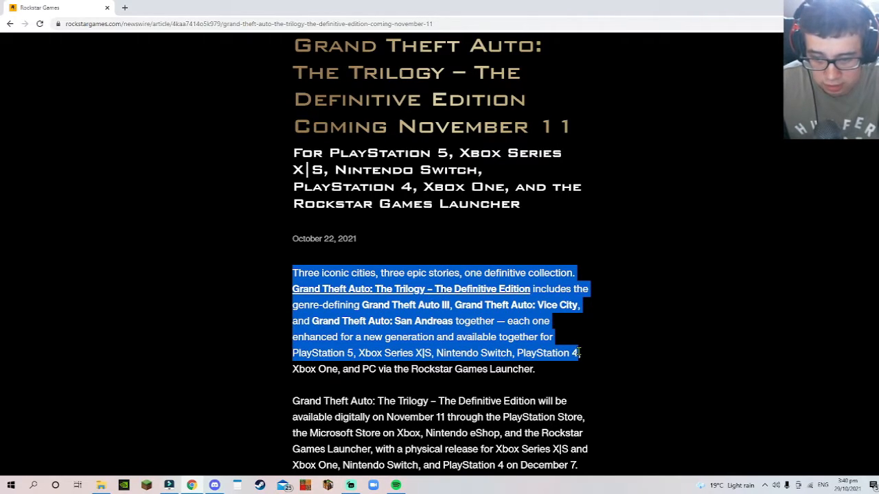
- Highlight the release paragraph on November 11 digital and December 7 physical availability
left_click_drag(579, 351, 535, 368)
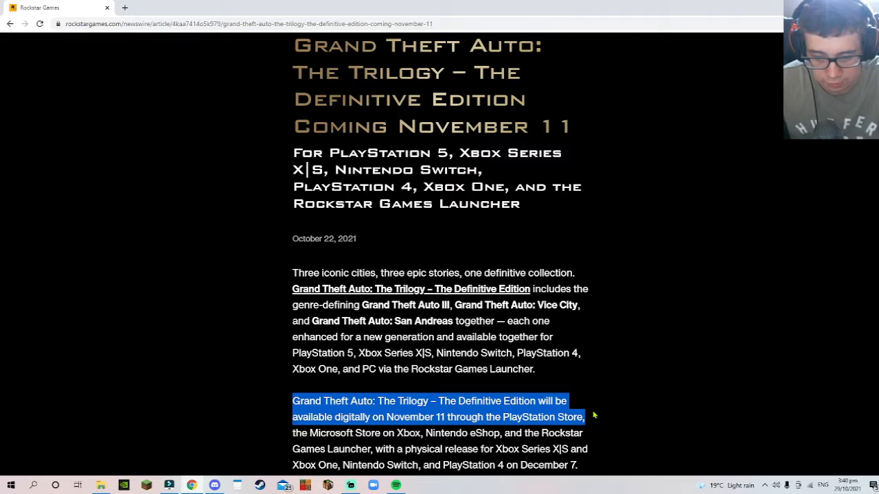
left_click_drag(593, 417, 583, 433)
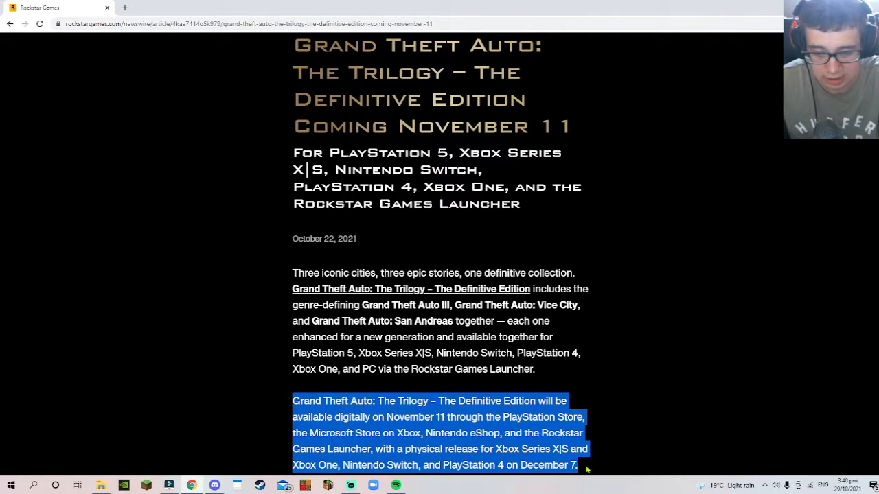
- View the Grand Theft Auto III artwork, return to the headline and clear the selection
scroll("down", 3)
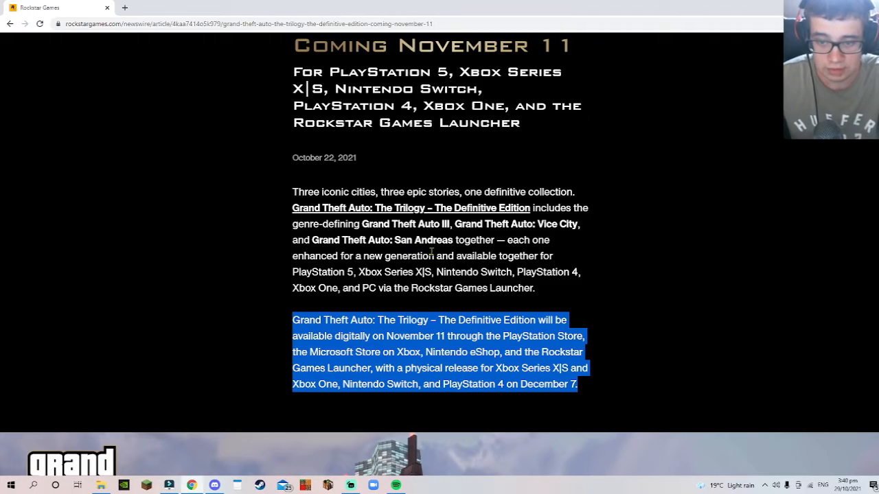
scroll("down", 3)
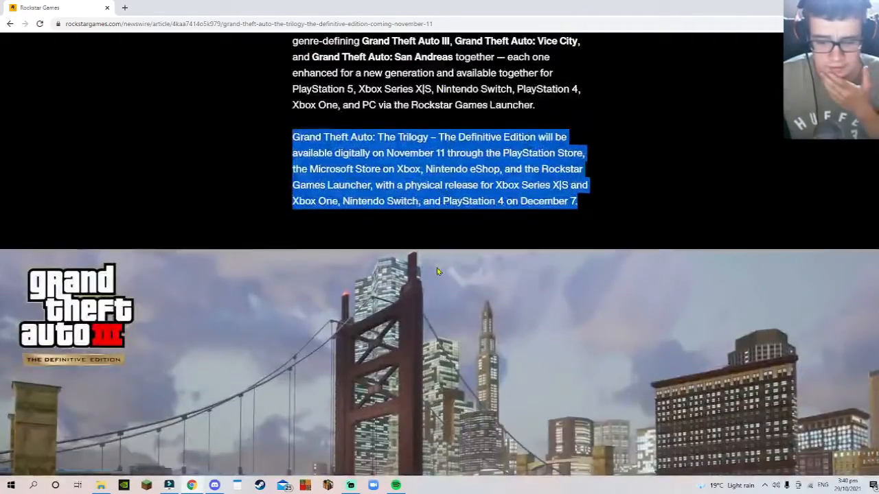
scroll("up", 3)
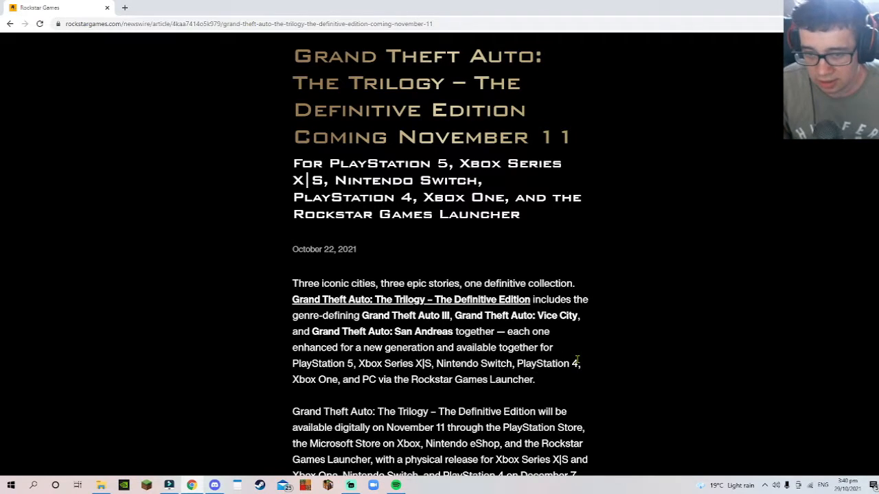
left_click(535, 378)
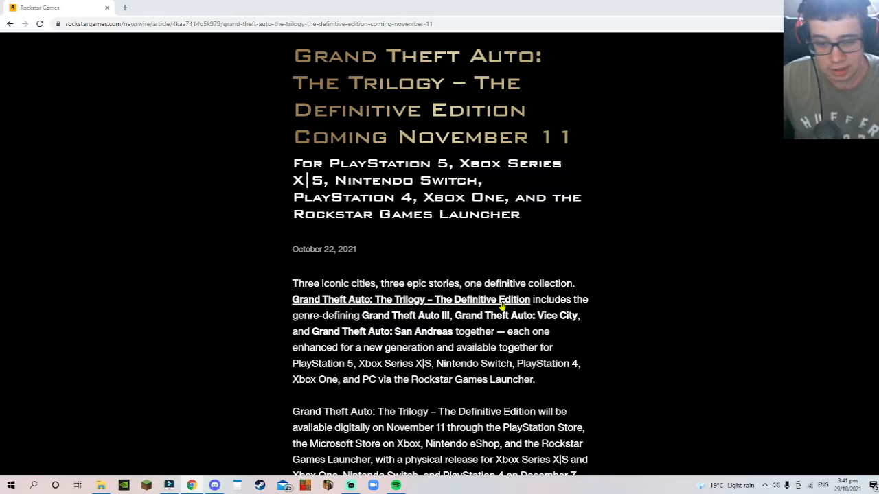
mouse_move(290, 284)
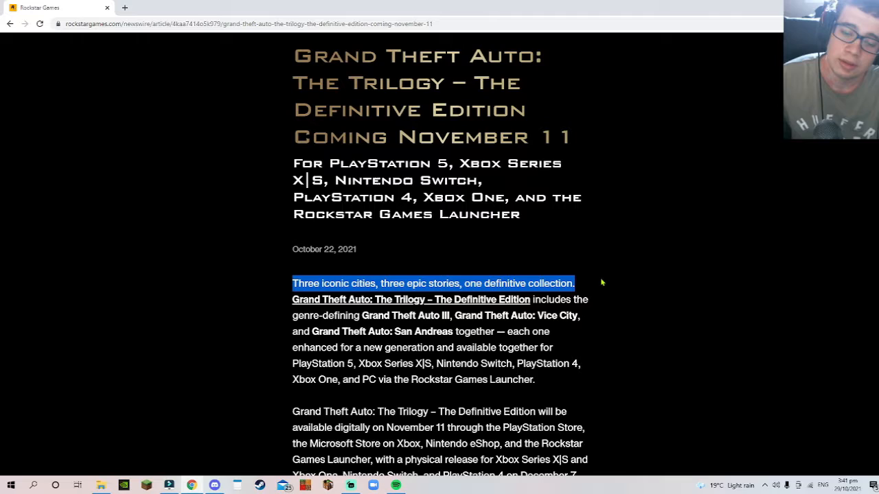
- Highlight the rest of the opening paragraph through the Rockstar Games Launcher line
left_click_drag(574, 282, 588, 299)
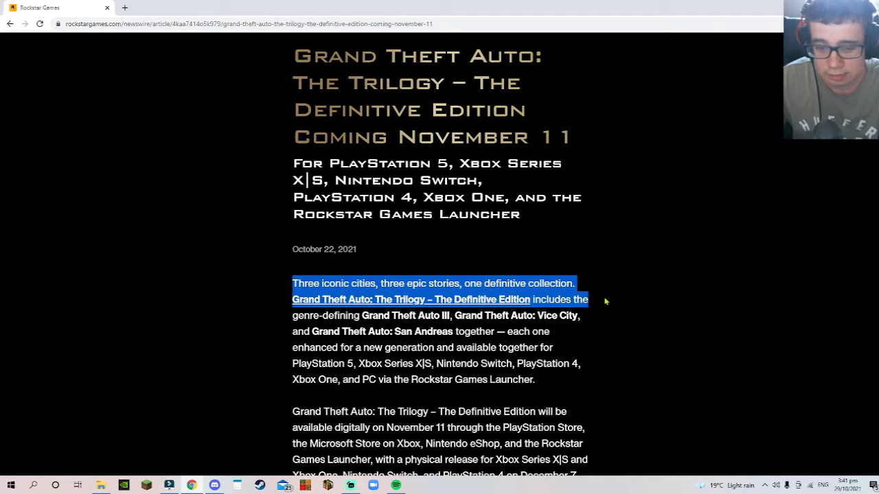
left_click_drag(606, 301, 607, 316)
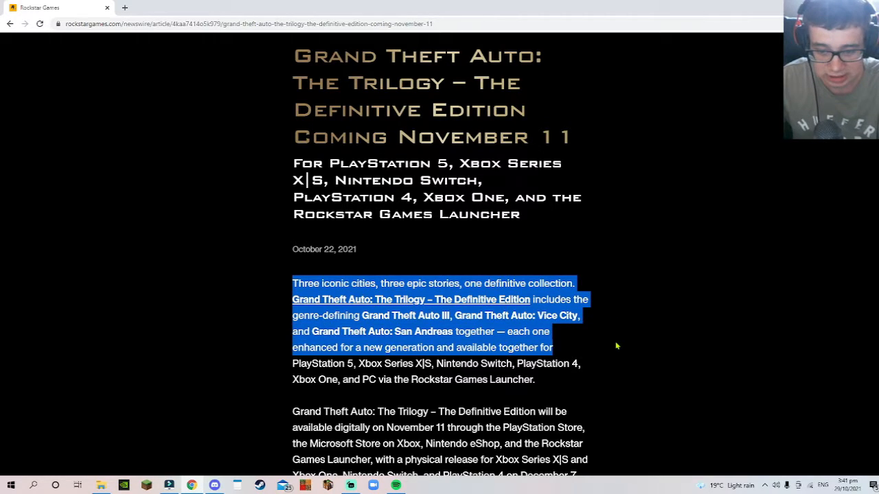
left_click_drag(550, 346, 534, 379)
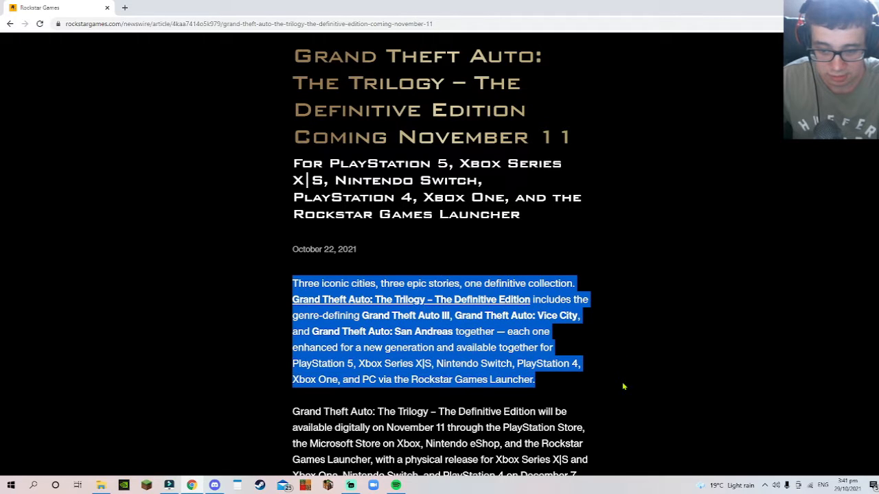
mouse_move(588, 362)
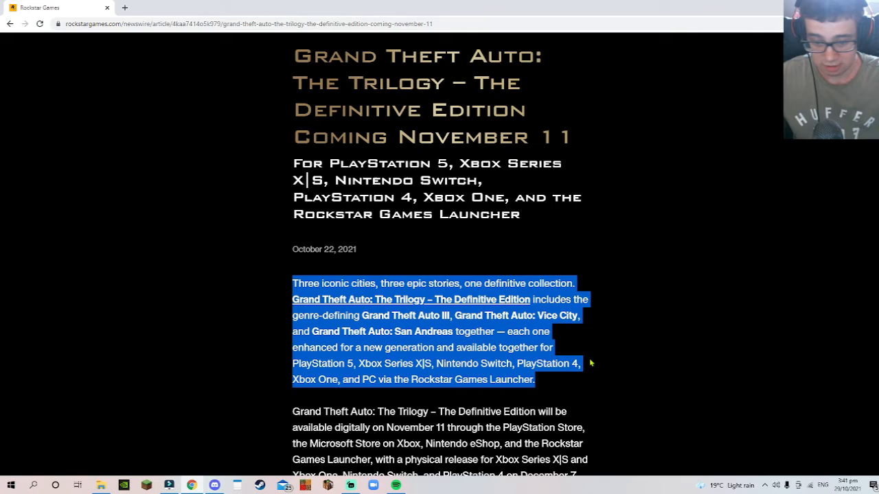
mouse_move(652, 403)
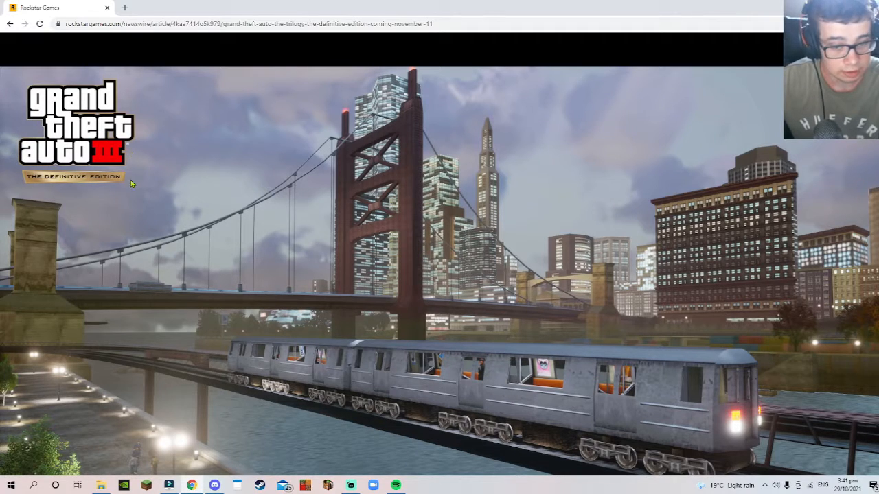
- Highlight the 'Experience the games' and 'Bringing the classic worlds' paragraphs below the GTA III image
scroll("down", 3)
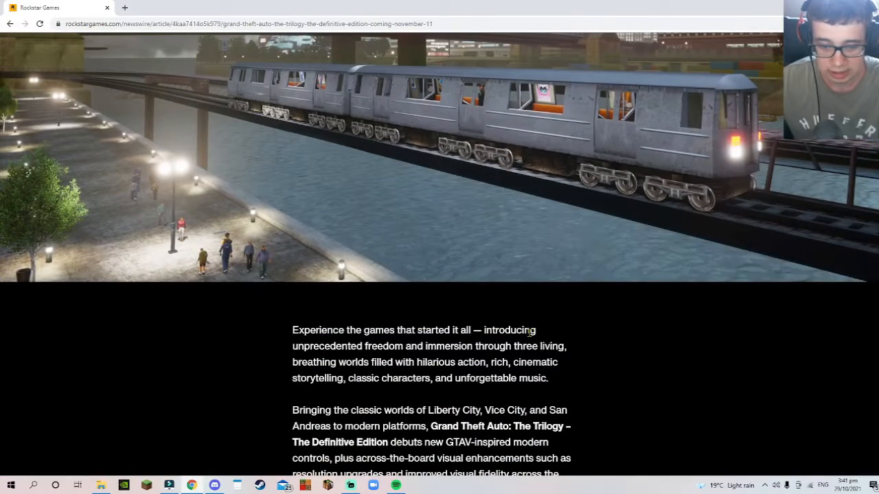
scroll("down", 3)
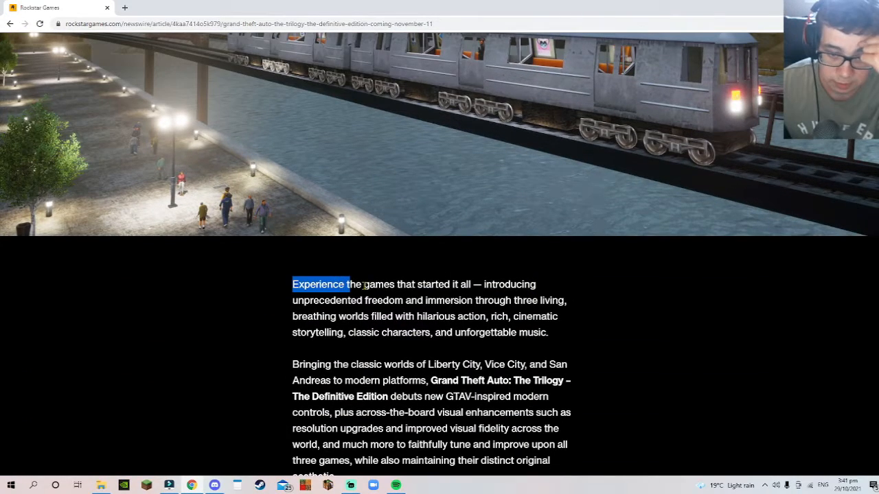
left_click_drag(319, 285, 550, 299)
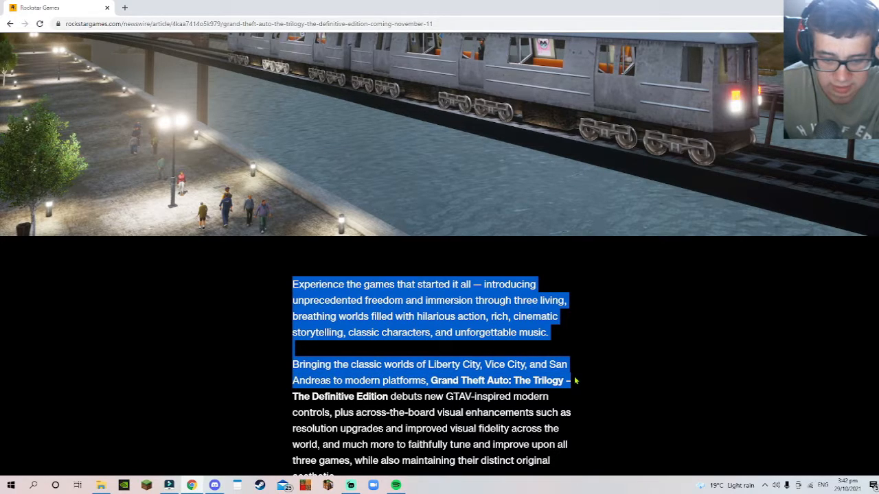
mouse_move(588, 382)
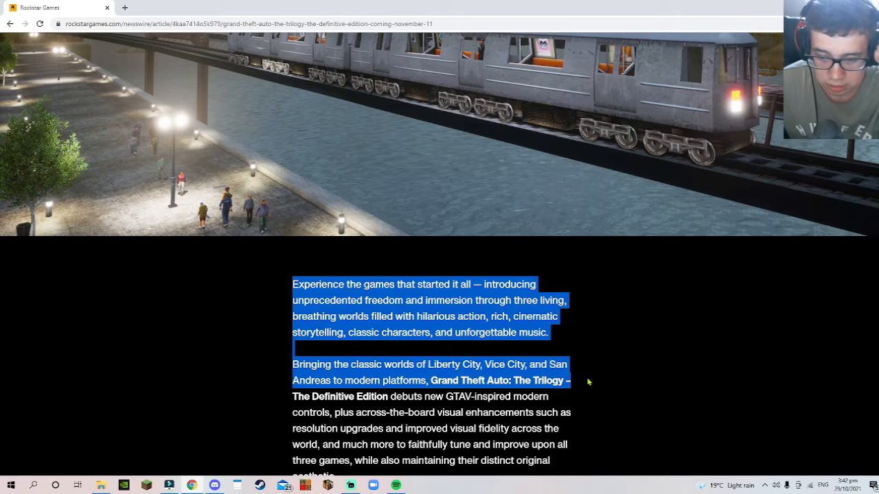
left_click_drag(588, 381, 582, 421)
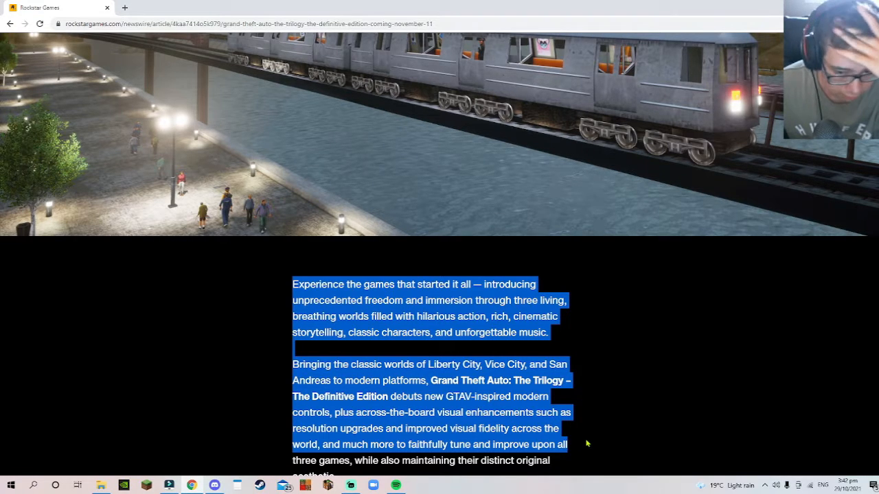
- Scroll past the Vice City screenshot to the control-upgrades section
scroll("down", 3)
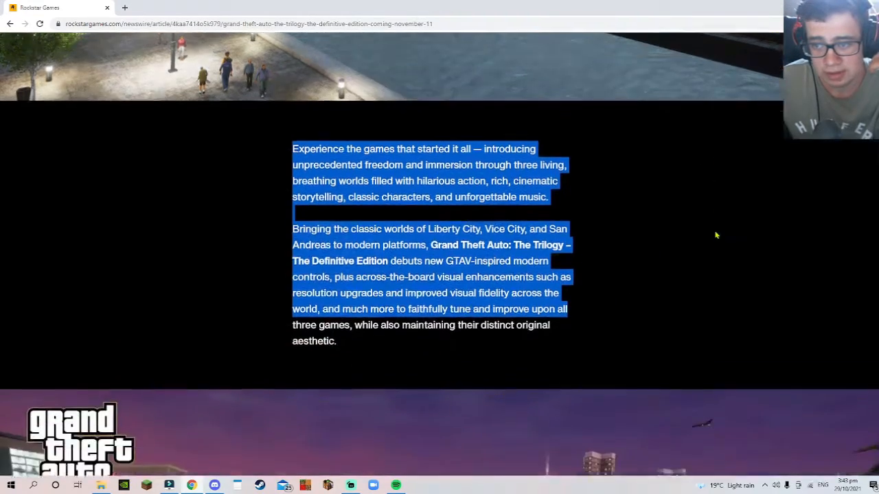
scroll("up", 3)
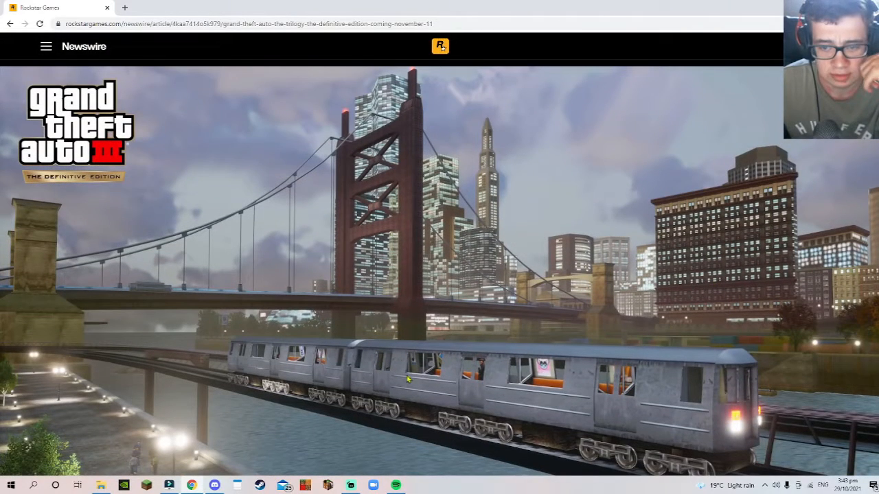
mouse_move(515, 359)
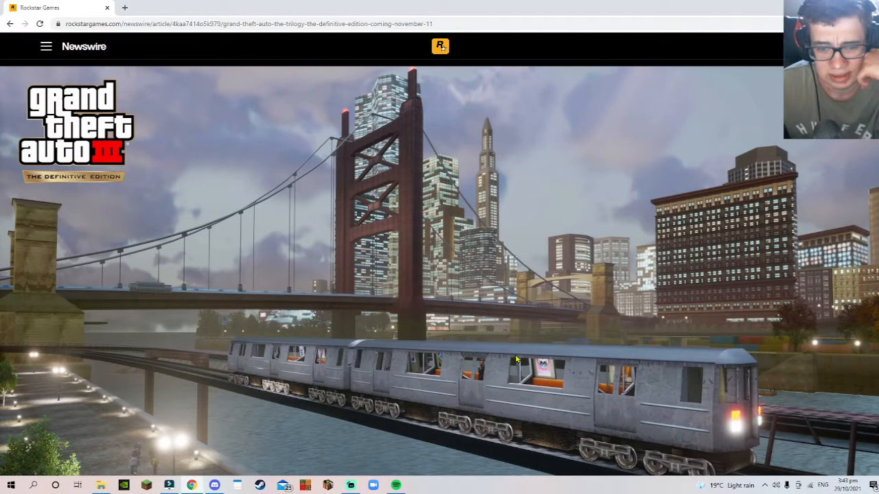
mouse_move(546, 392)
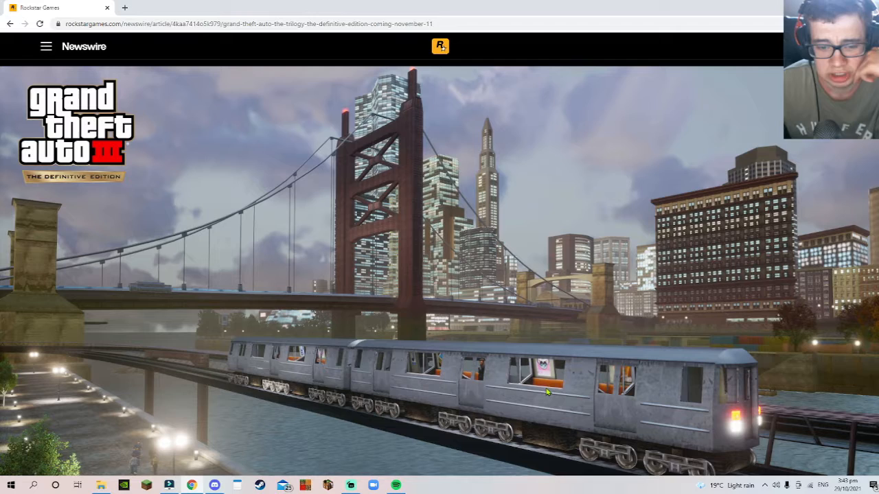
mouse_move(238, 329)
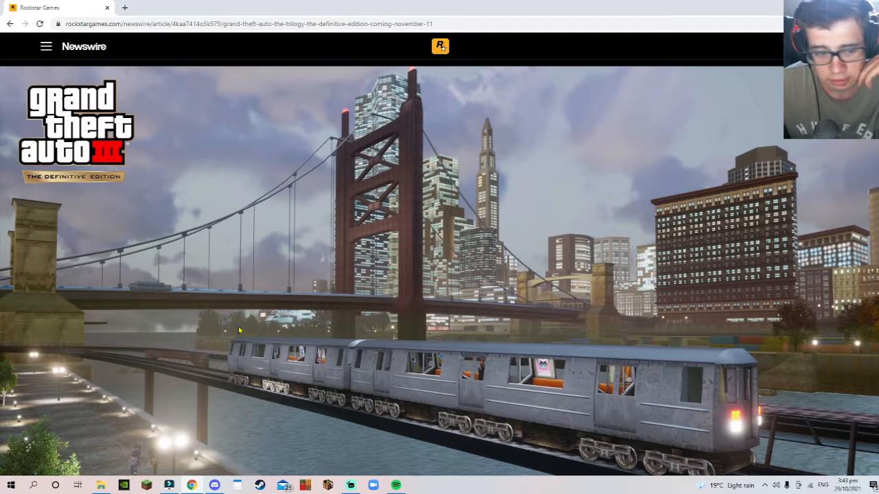
mouse_move(459, 348)
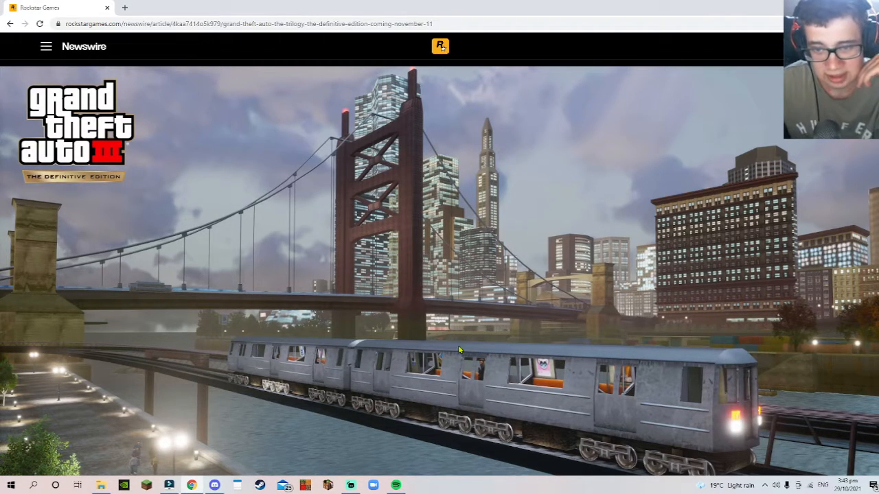
mouse_move(297, 213)
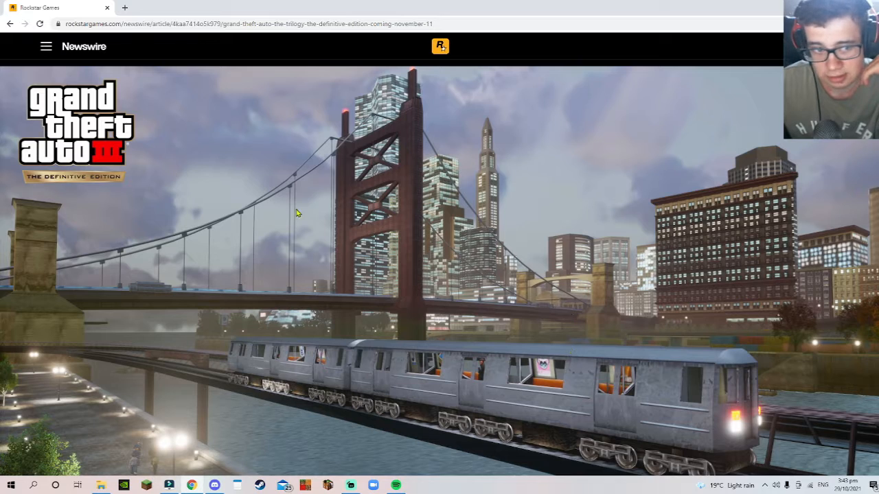
scroll("down", 3)
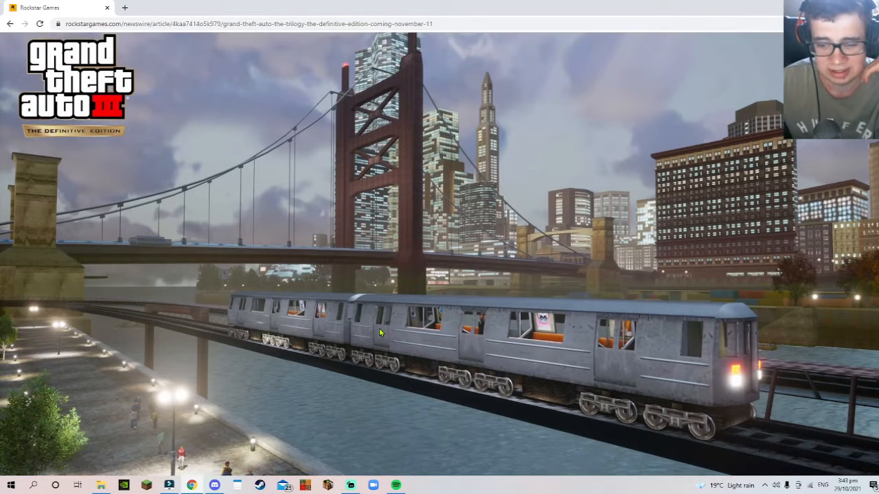
scroll("down", 3)
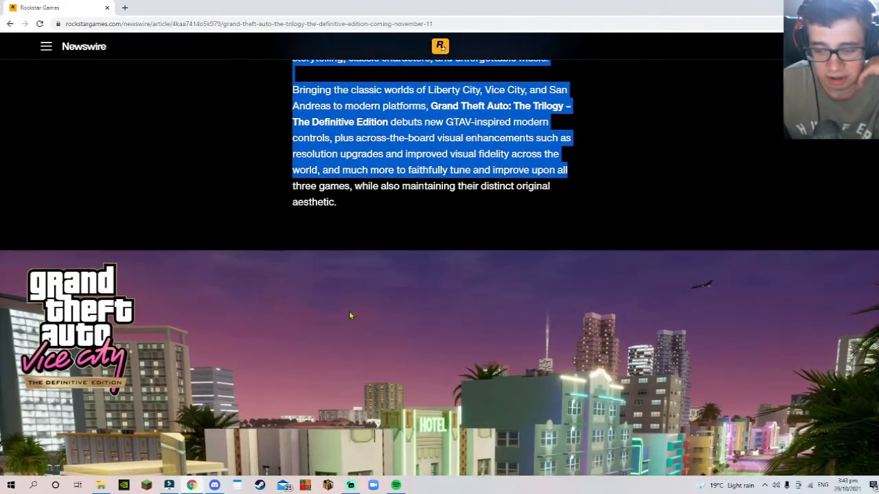
scroll("up", 3)
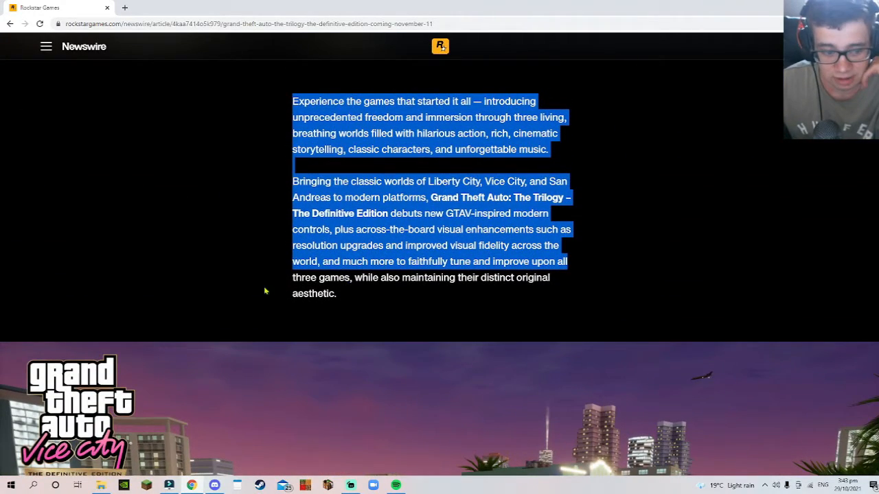
scroll("down", 3)
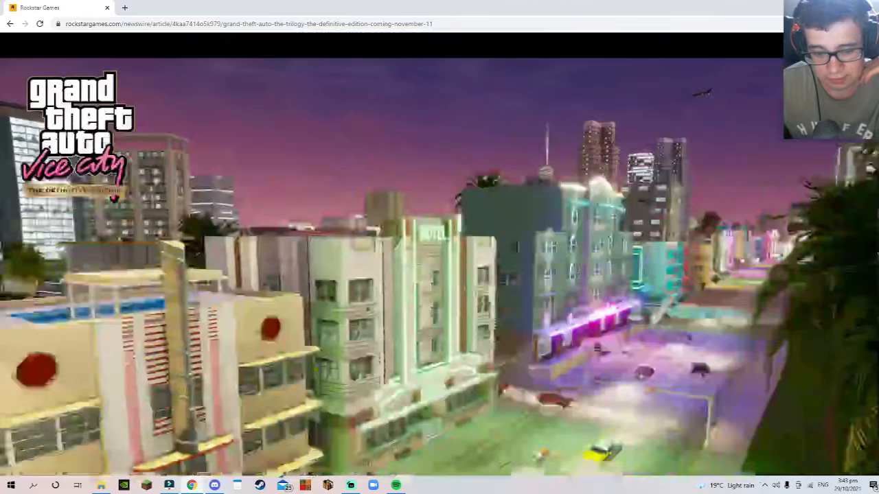
scroll("down", 3)
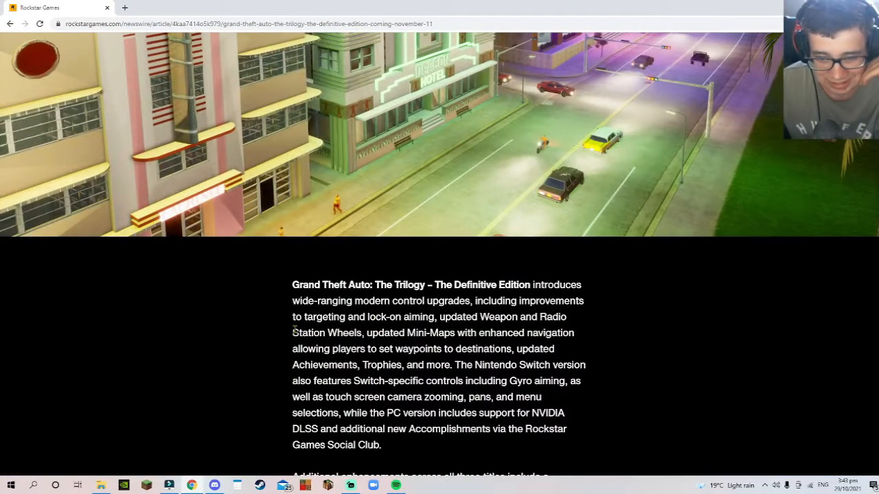
- Highlight the control-upgrades paragraph through the updated Mini-Maps with enhanced navigation
left_click_drag(291, 285, 568, 301)
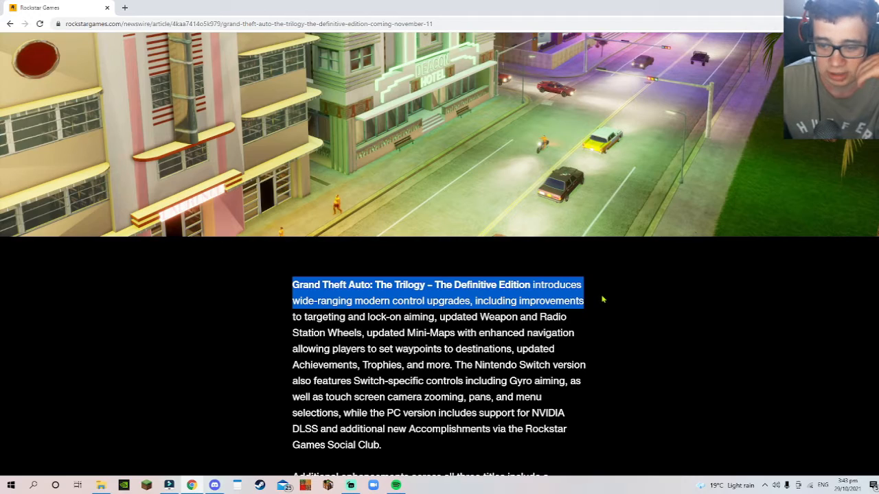
mouse_move(599, 312)
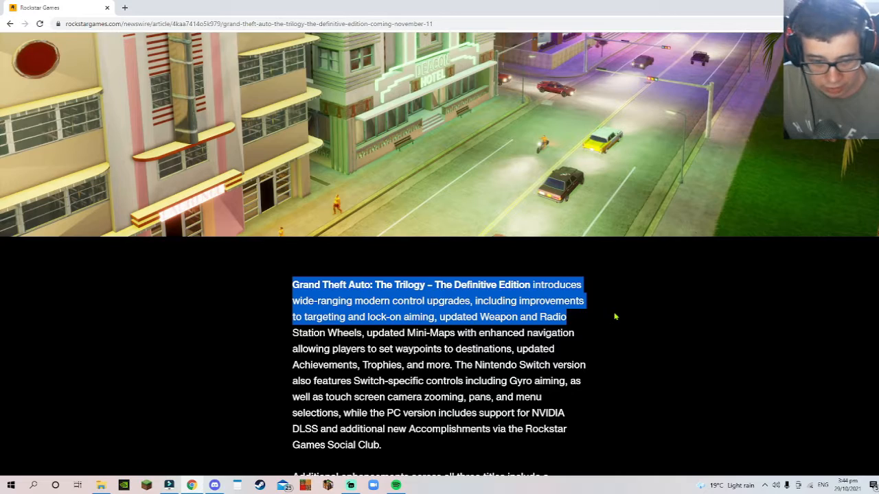
left_click_drag(565, 316, 574, 332)
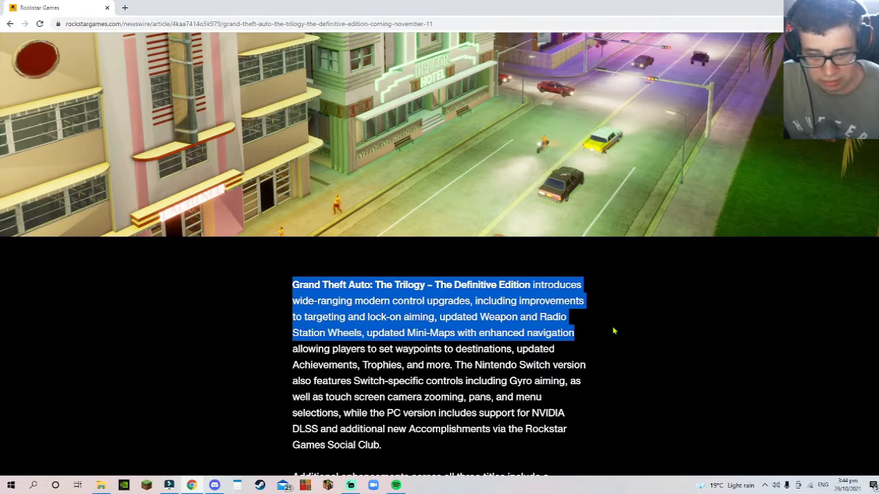
mouse_move(615, 338)
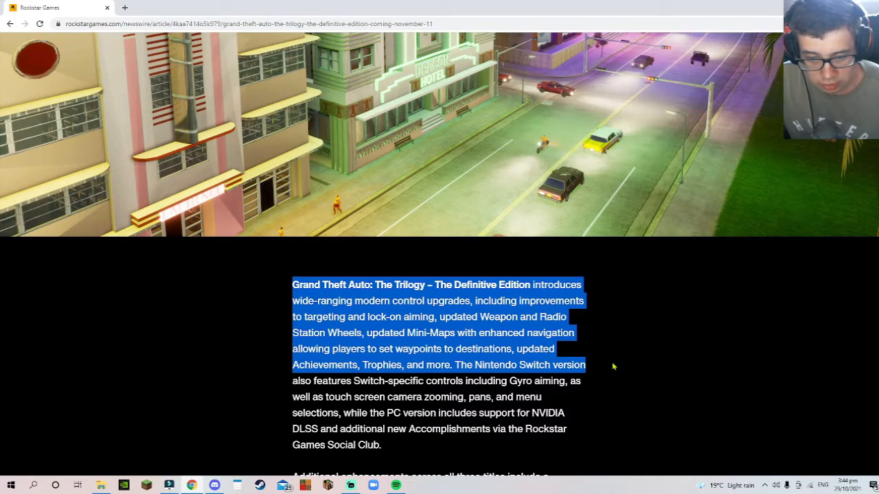
mouse_move(596, 370)
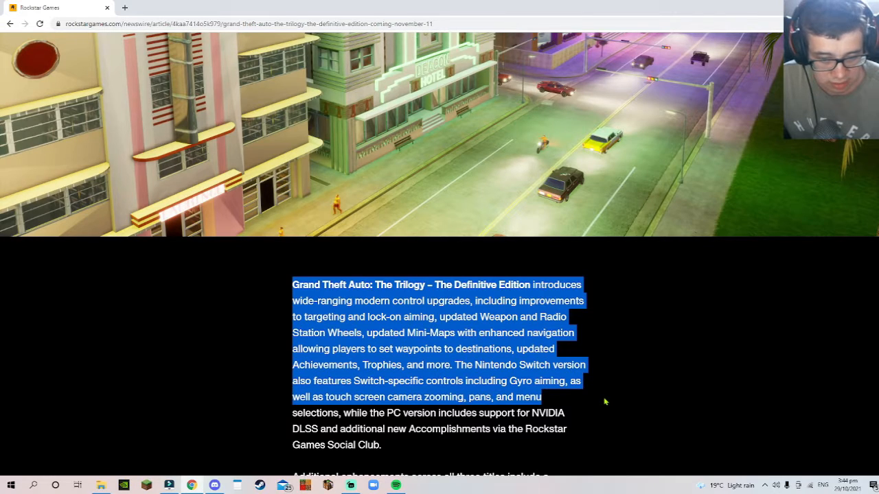
mouse_move(617, 401)
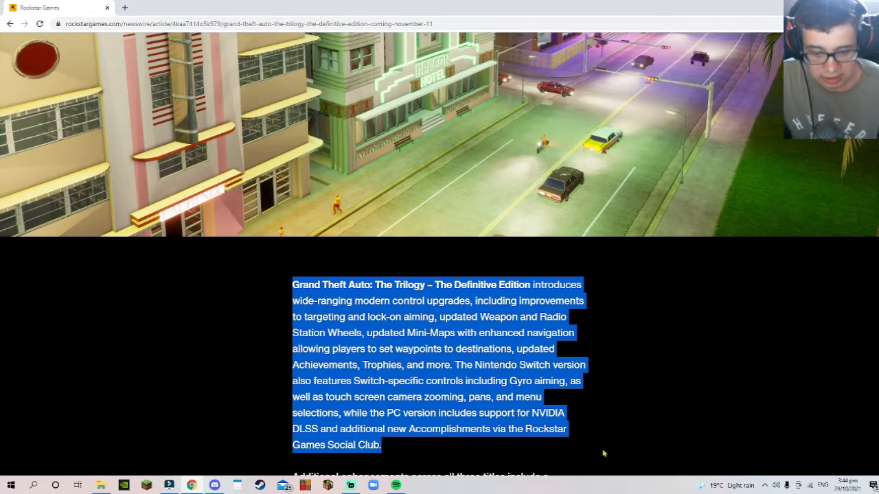
- Highlight the 'Additional enhancements' paragraph and move on to the Grove Street Games paragraph
scroll("down", 3)
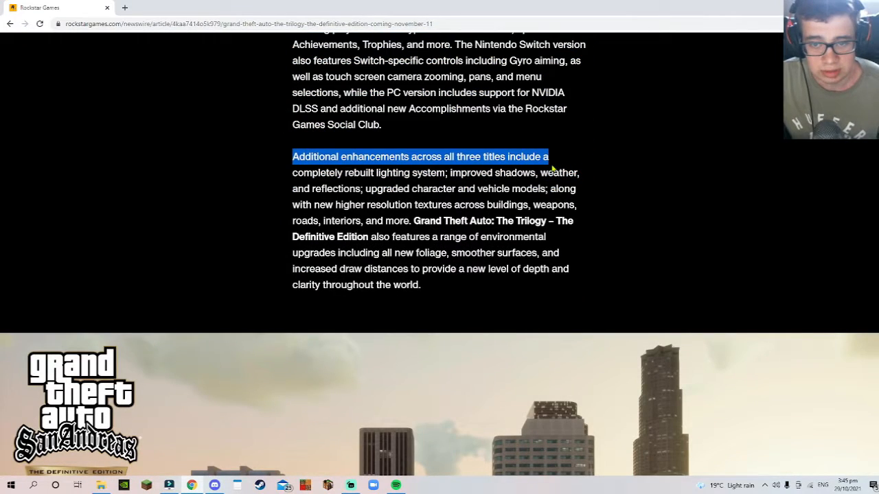
mouse_move(588, 165)
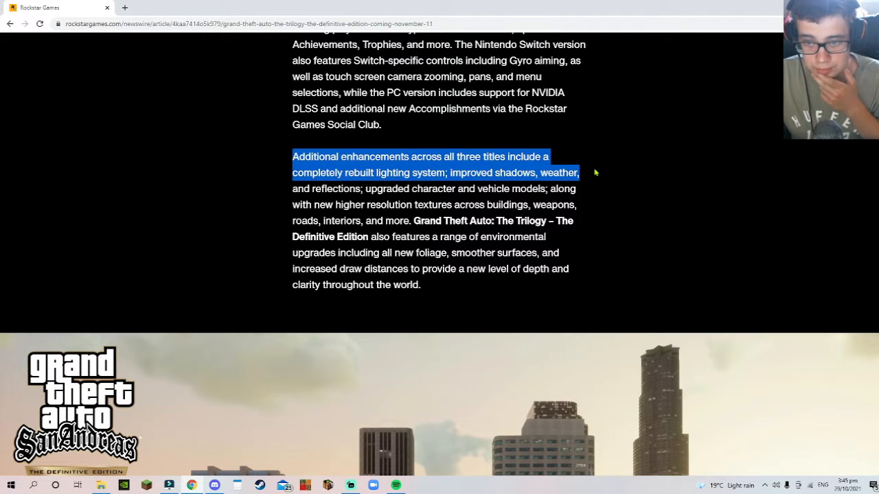
left_click_drag(579, 173, 584, 198)
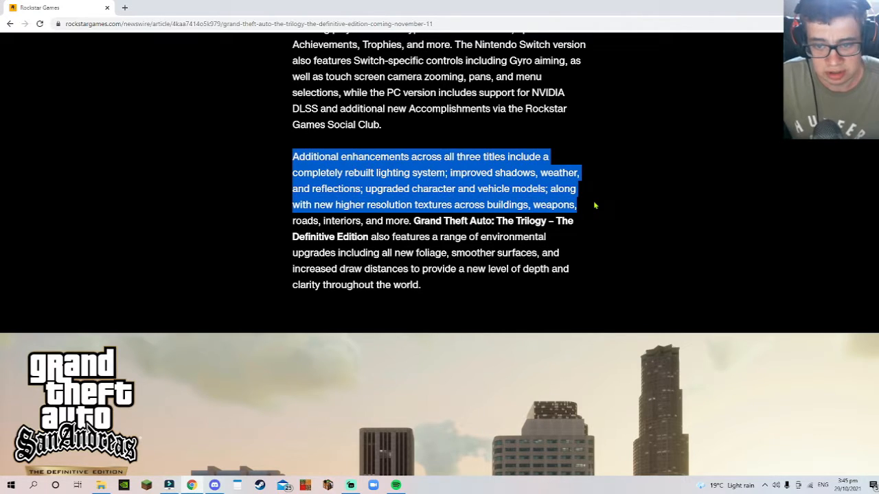
mouse_move(590, 214)
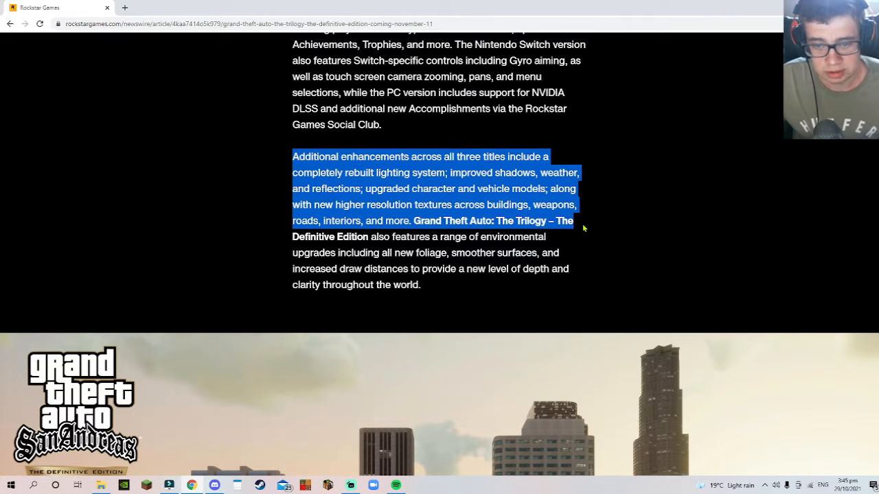
left_click_drag(584, 226, 597, 257)
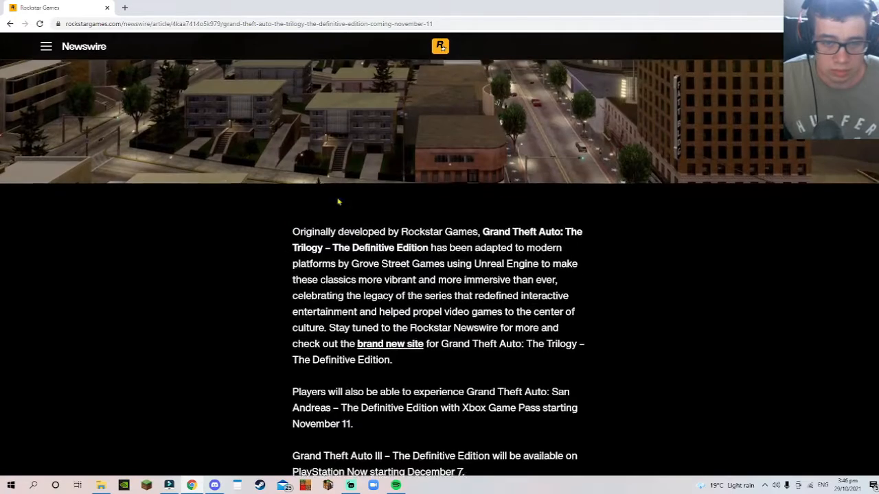
- Reposition the view on the 'Originally developed by Rockstar Games' paragraph
scroll("up", 3)
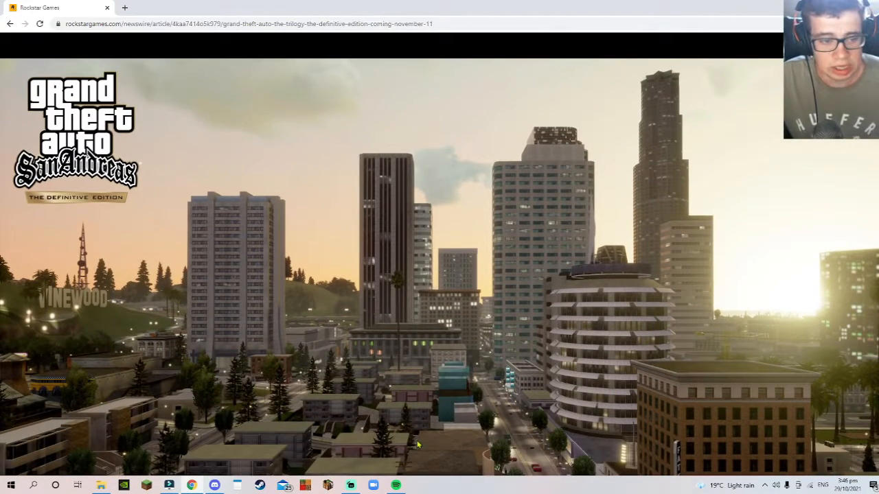
scroll("down", 3)
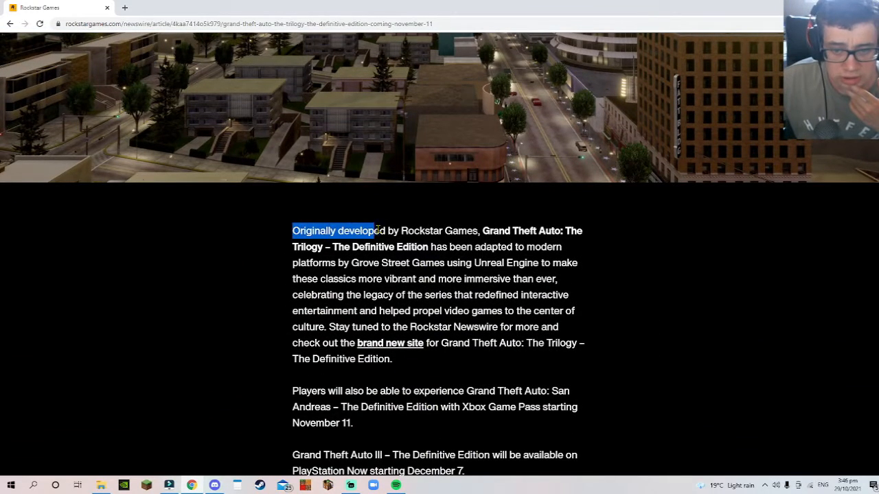
- Highlight the 'Originally developed' and Xbox Game Pass paragraphs, then reach the PlayStation Now sentence
left_click_drag(376, 231, 560, 247)
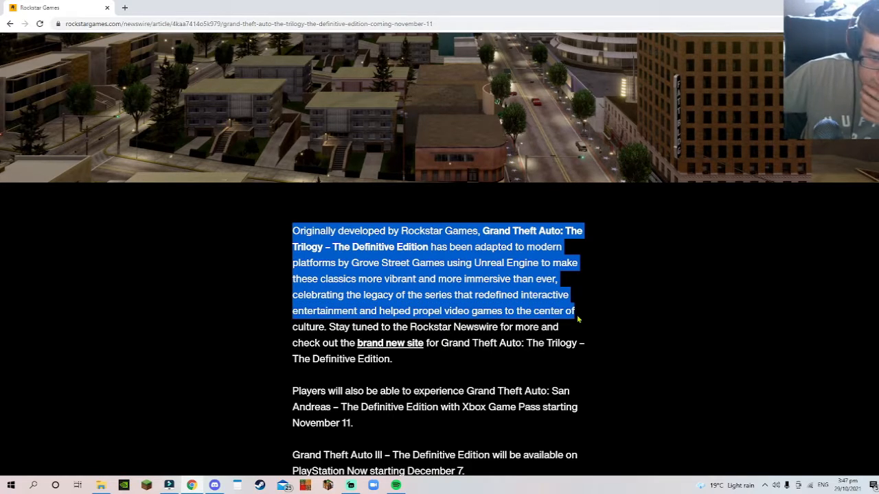
mouse_move(587, 313)
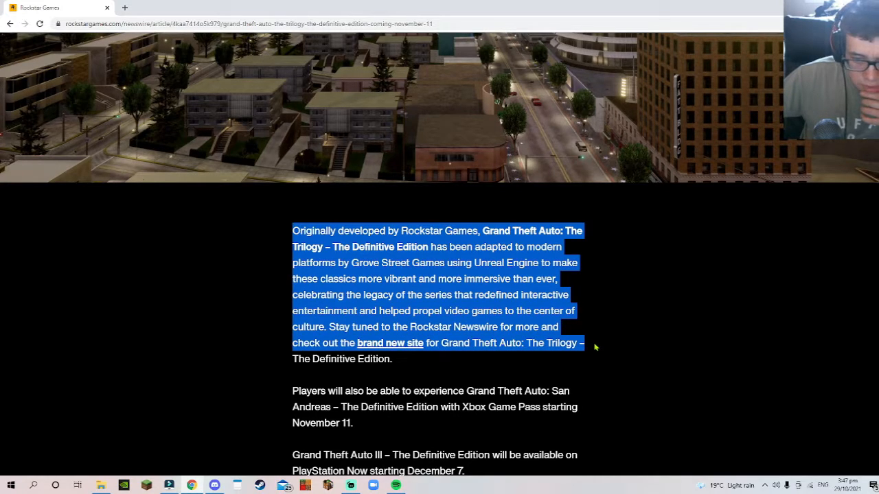
left_click_drag(594, 346, 587, 393)
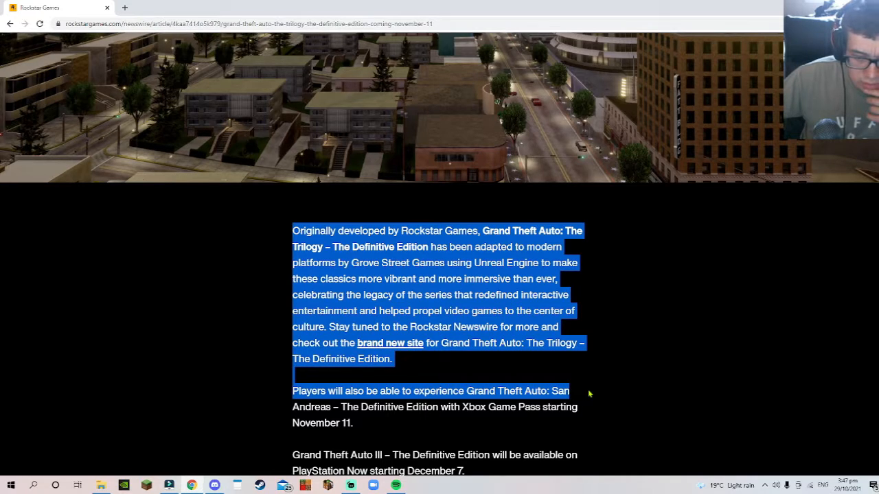
left_click_drag(588, 392, 587, 410)
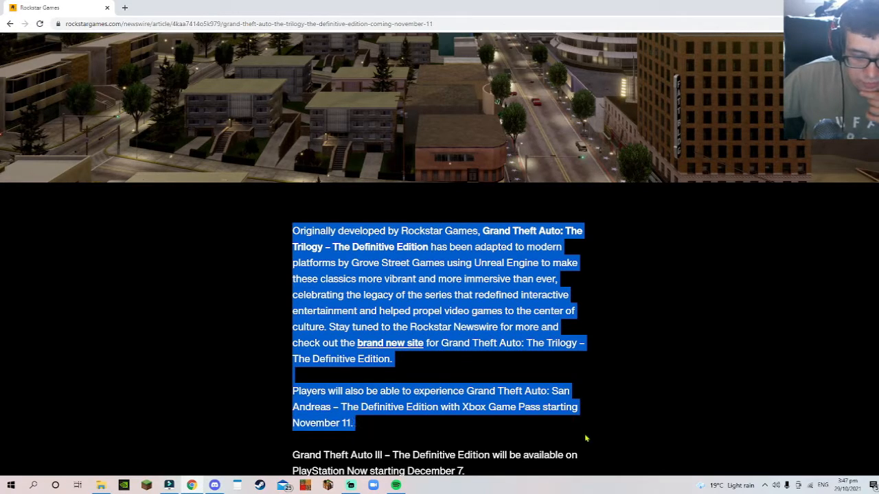
scroll("down", 3)
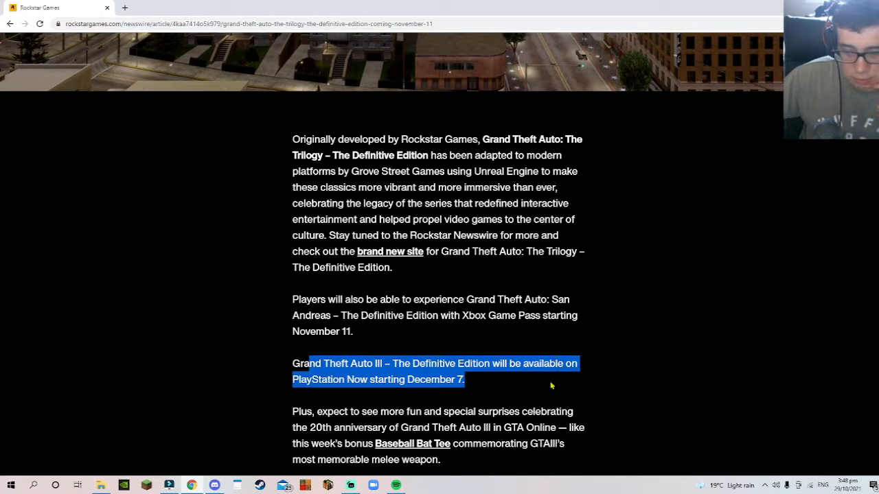
mouse_move(373, 396)
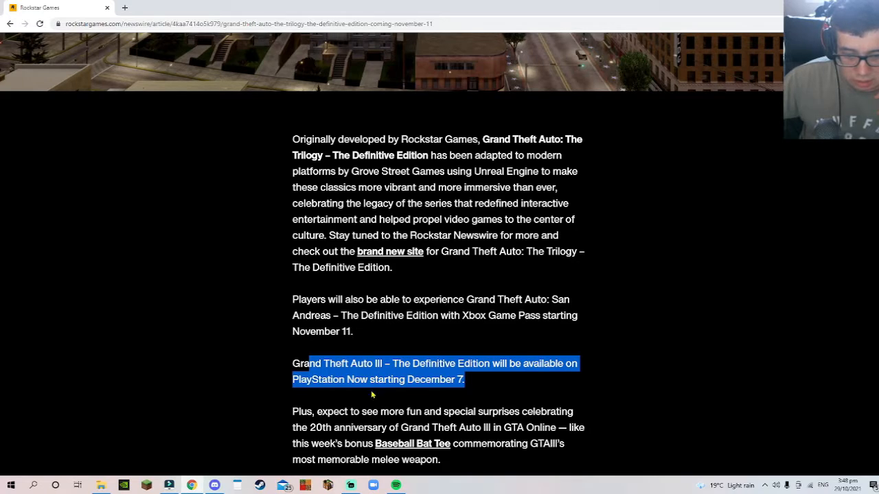
mouse_move(439, 397)
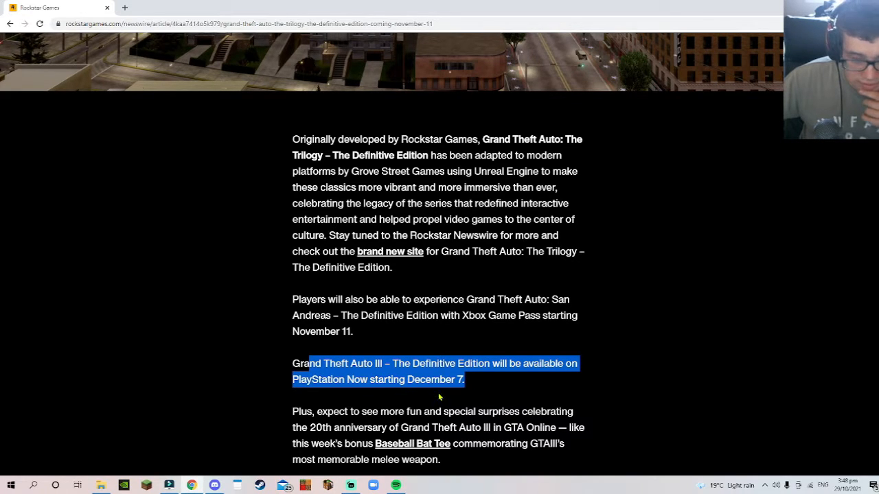
- Extend the selection from 'Three iconic cities' at the top down through the page footer
scroll("up", 3)
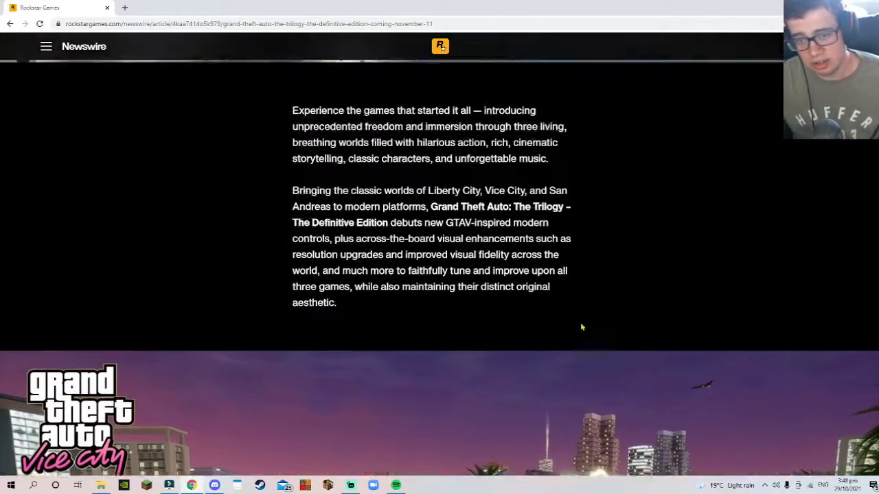
scroll("up", 3)
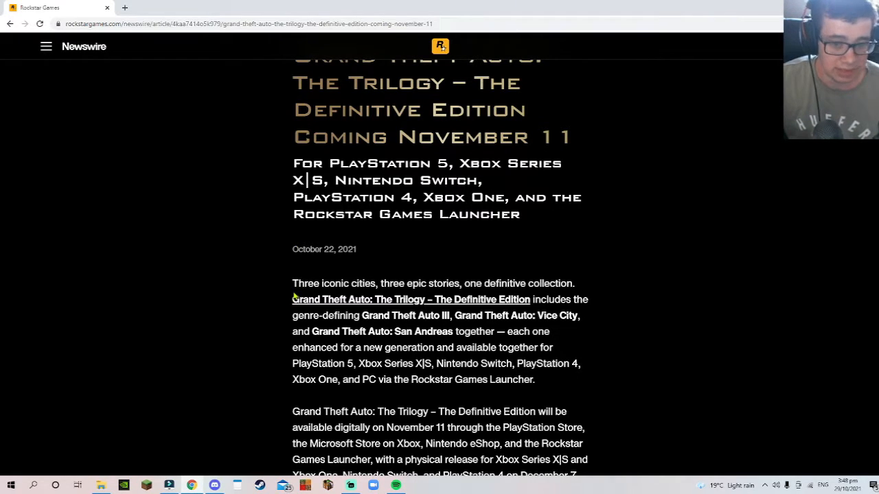
mouse_move(294, 283)
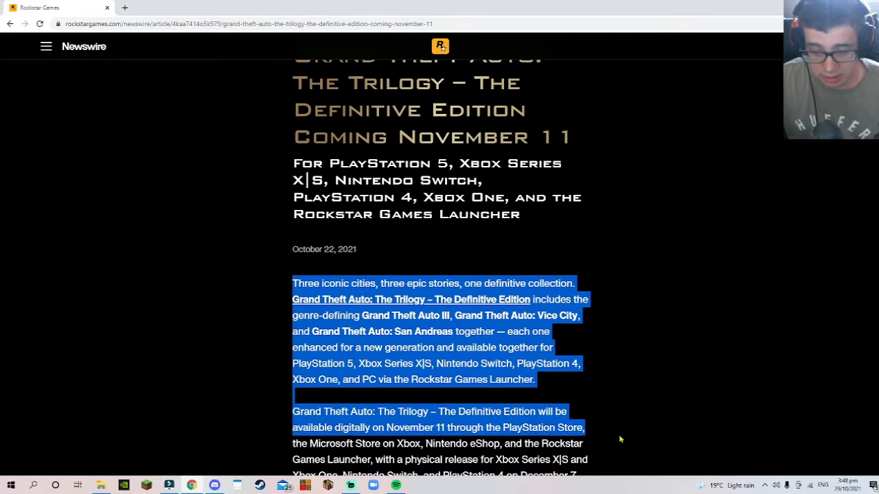
scroll("down", 3)
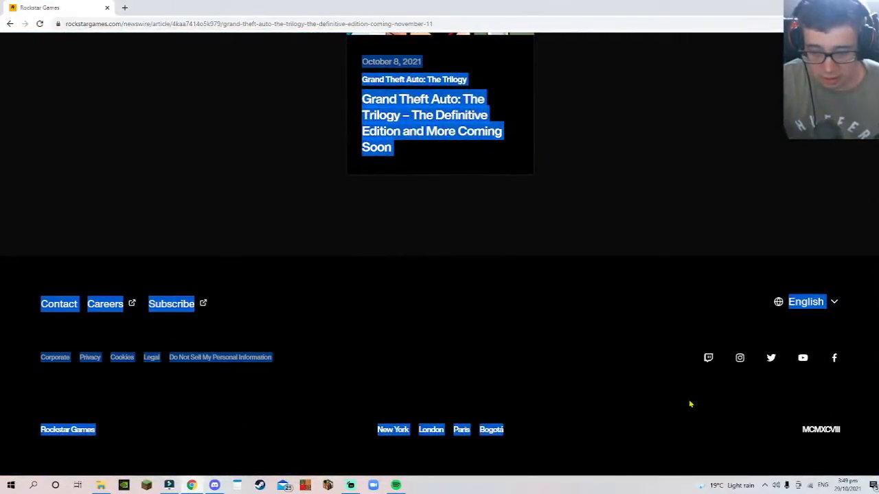
scroll("up", 3)
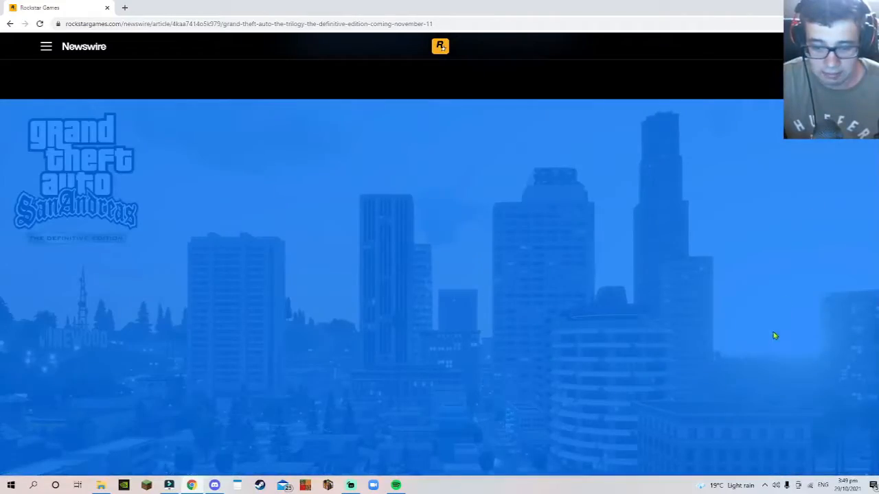
scroll("down", 3)
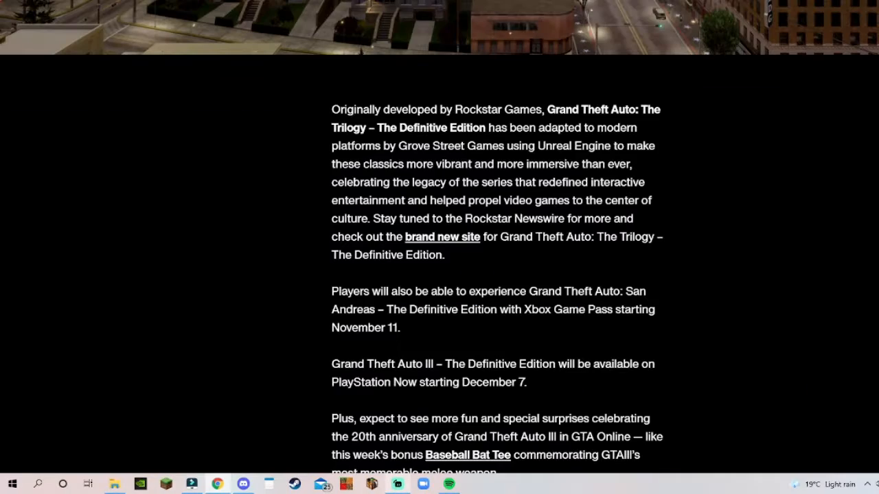